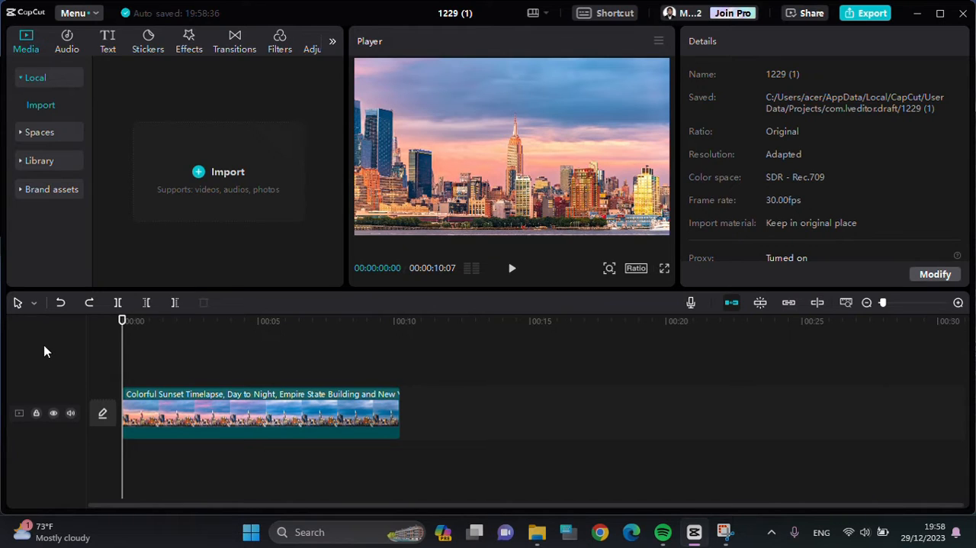
mouse_move(6, 479)
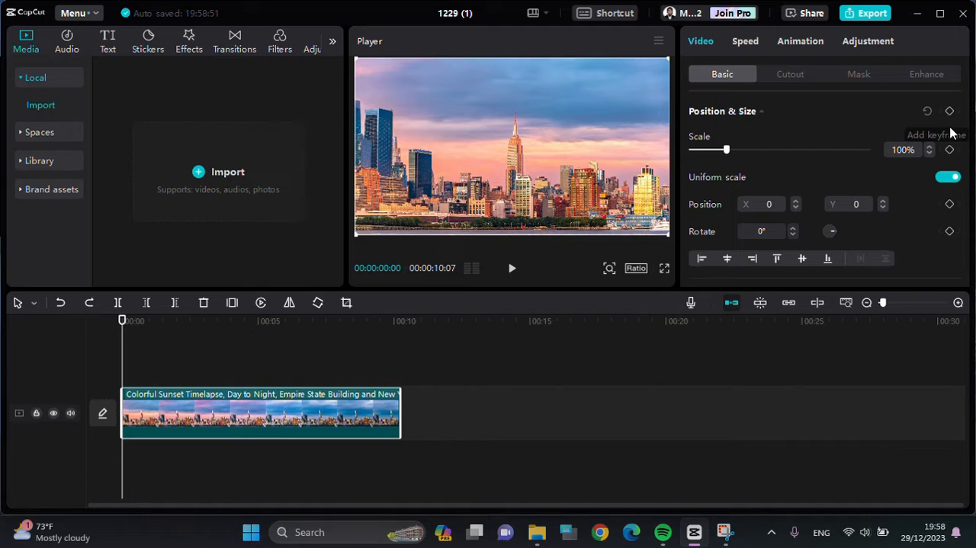
mouse_move(807, 122)
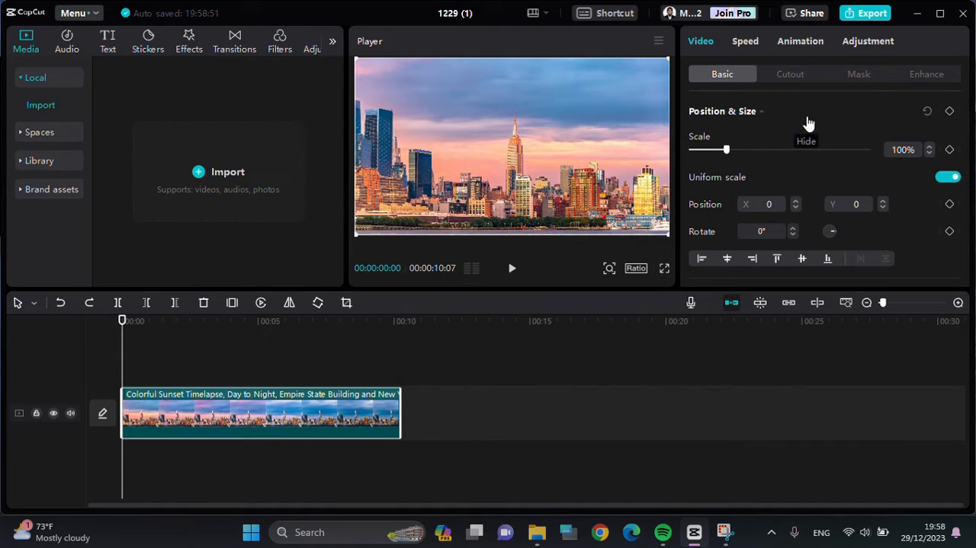
mouse_move(740, 125)
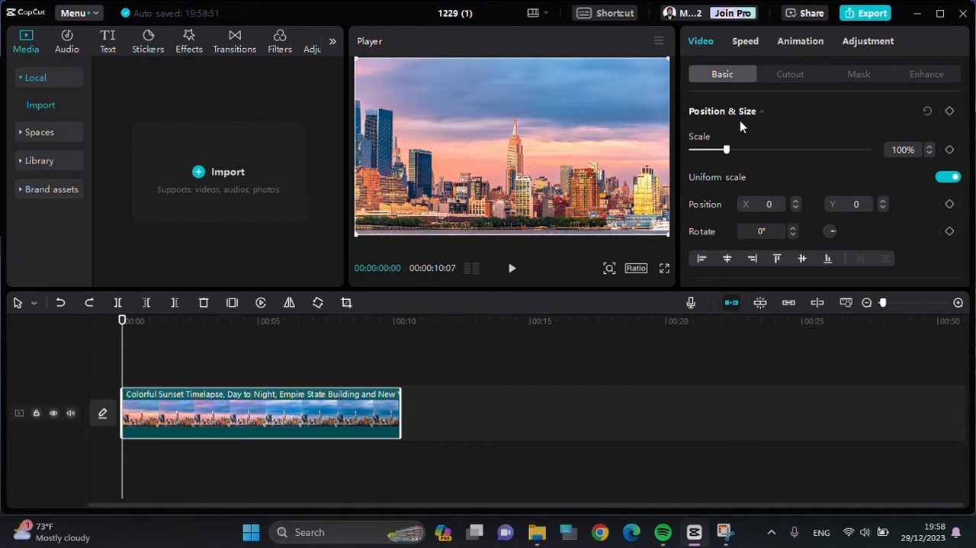
mouse_move(760, 111)
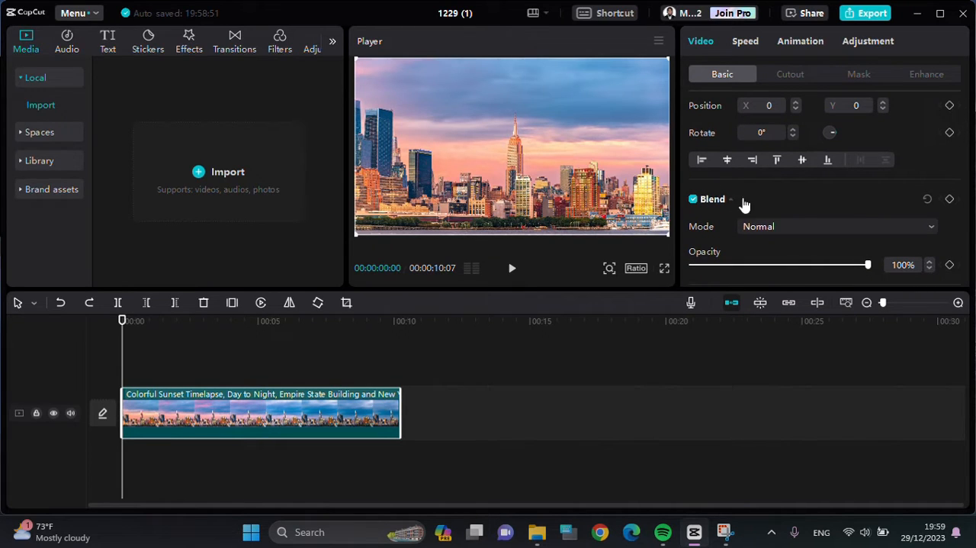
scroll("down", 3)
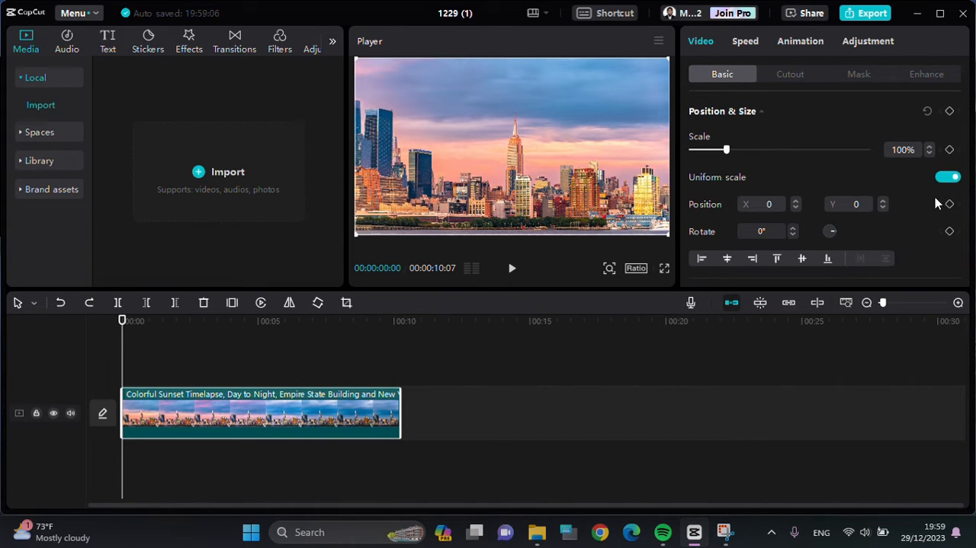
mouse_move(751, 122)
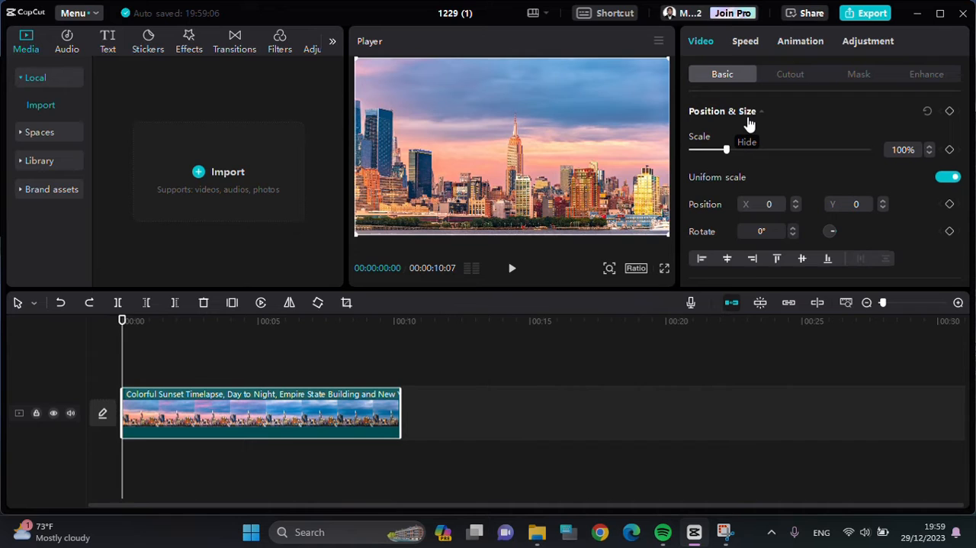
mouse_move(922, 196)
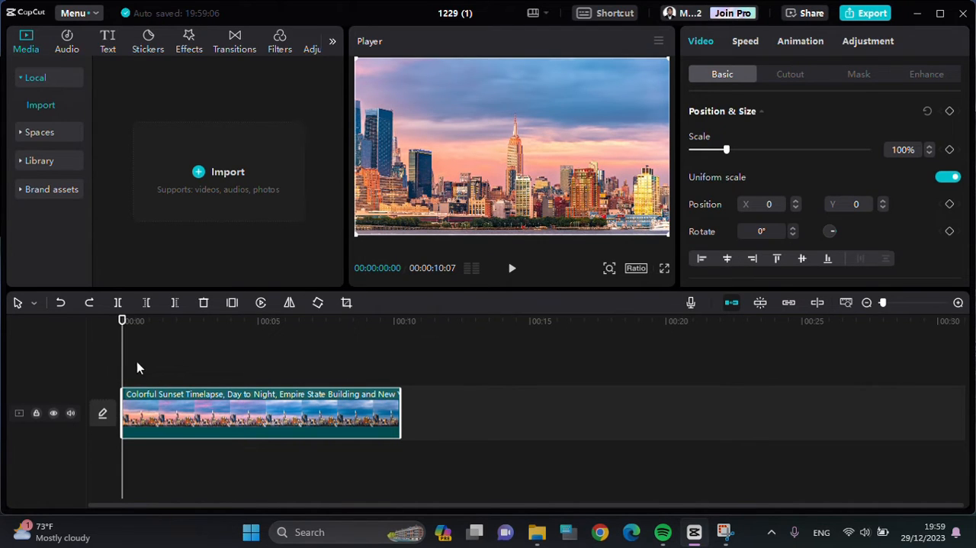
mouse_move(949, 206)
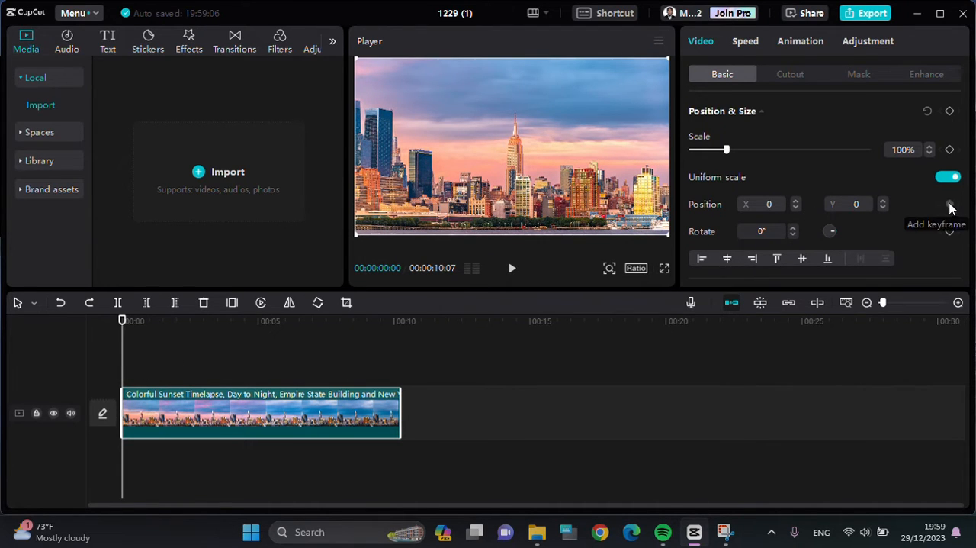
Record a position keyframe at 00:00 of the sunset timelapse clip.
left_click(949, 205)
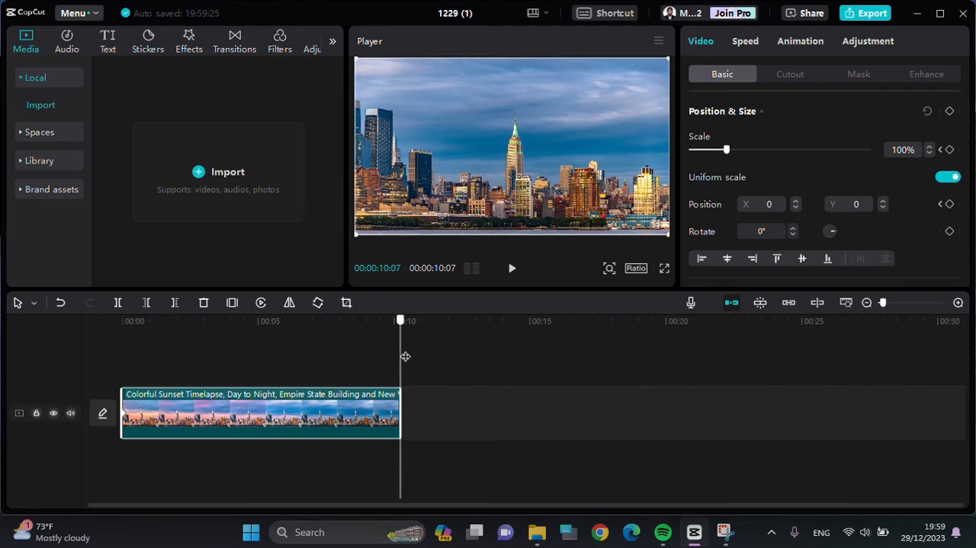
mouse_move(387, 364)
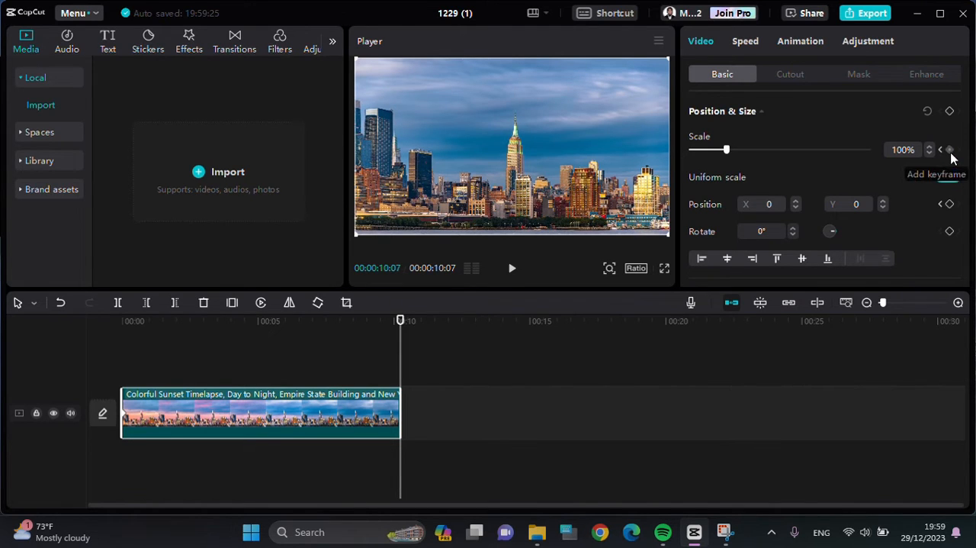
Record a scale keyframe at the clip's final frame, still at 100%.
left_click(949, 150)
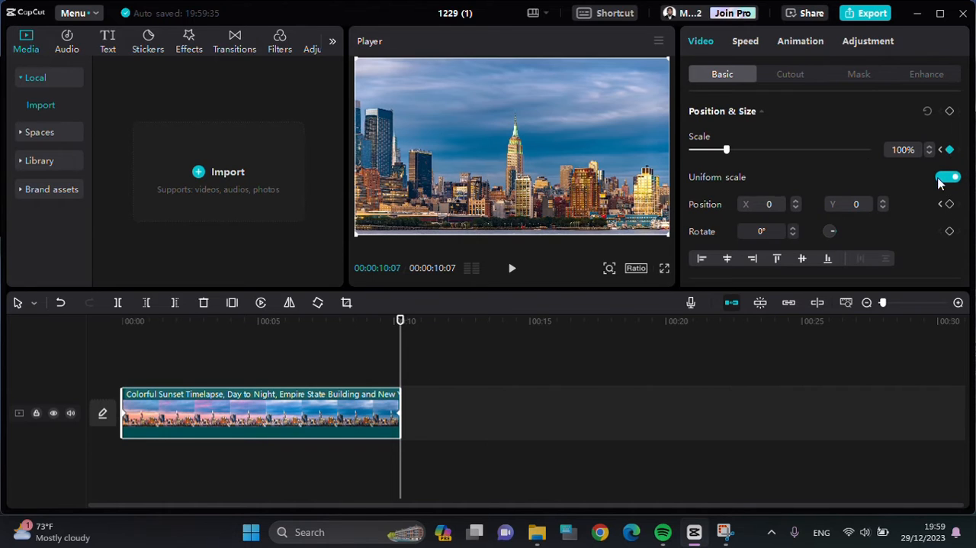
mouse_move(948, 204)
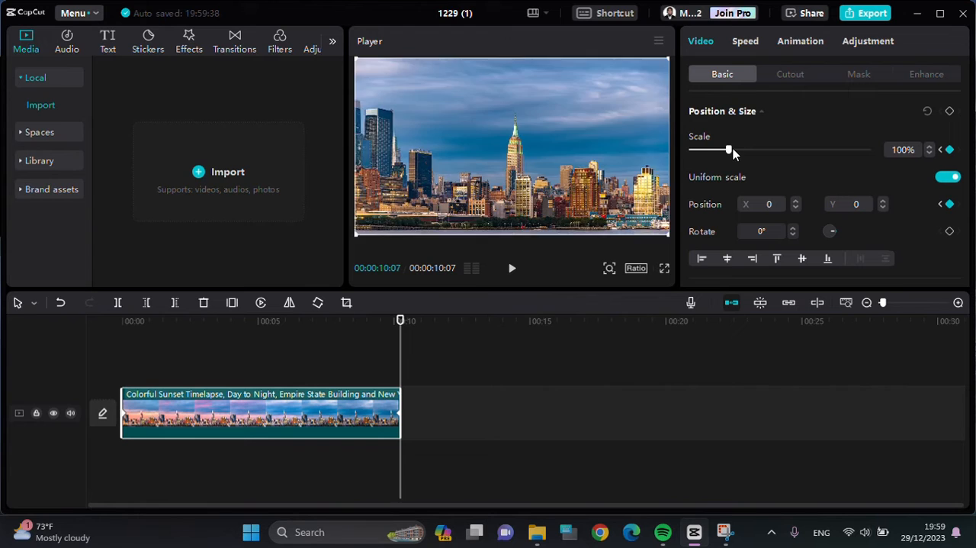
Enlarge the video to 365% and shift it to X -48, Y -941 so the spire fills the frame.
left_click_drag(729, 149, 803, 149)
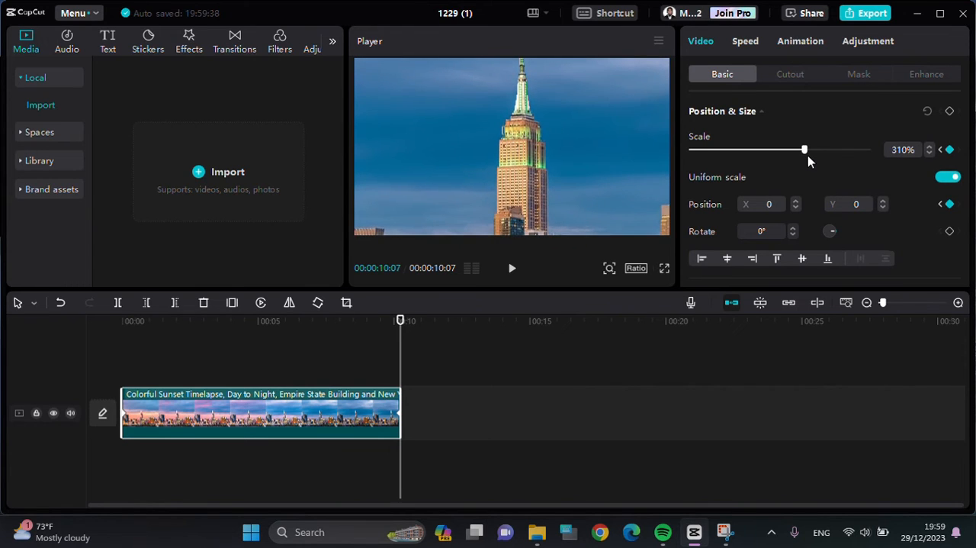
left_click_drag(806, 149, 820, 150)
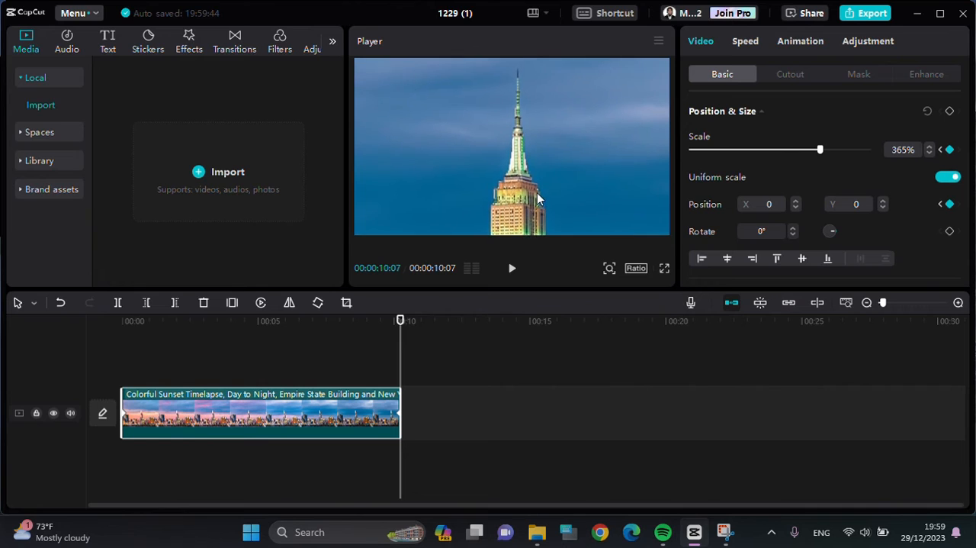
left_click_drag(534, 198, 519, 149)
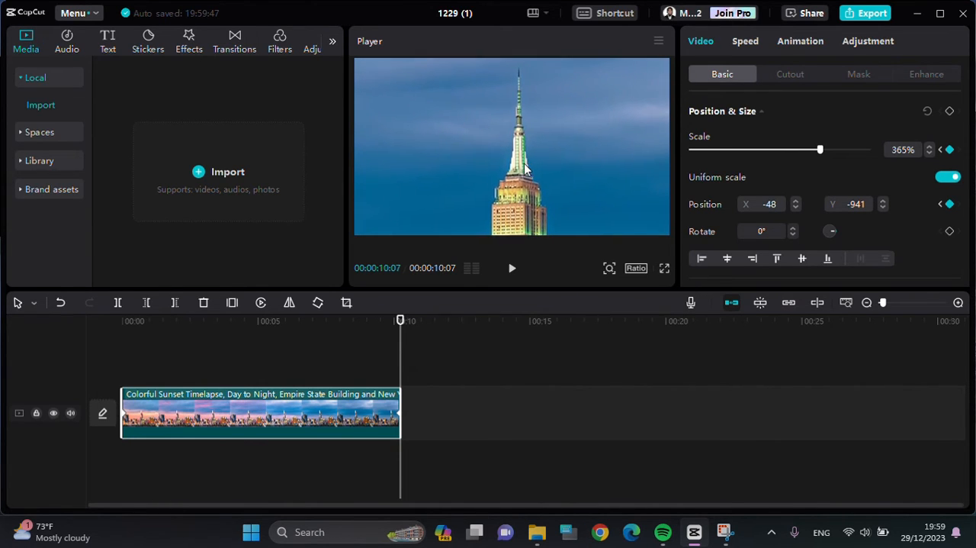
left_click_drag(525, 166, 517, 185)
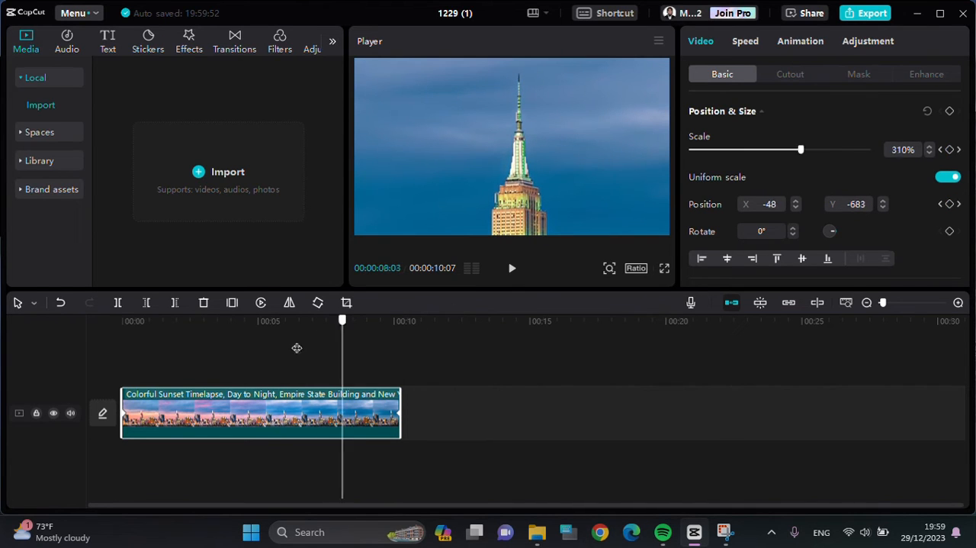
Return the playhead to the end of the clip to refine the spire framing.
left_click(513, 268)
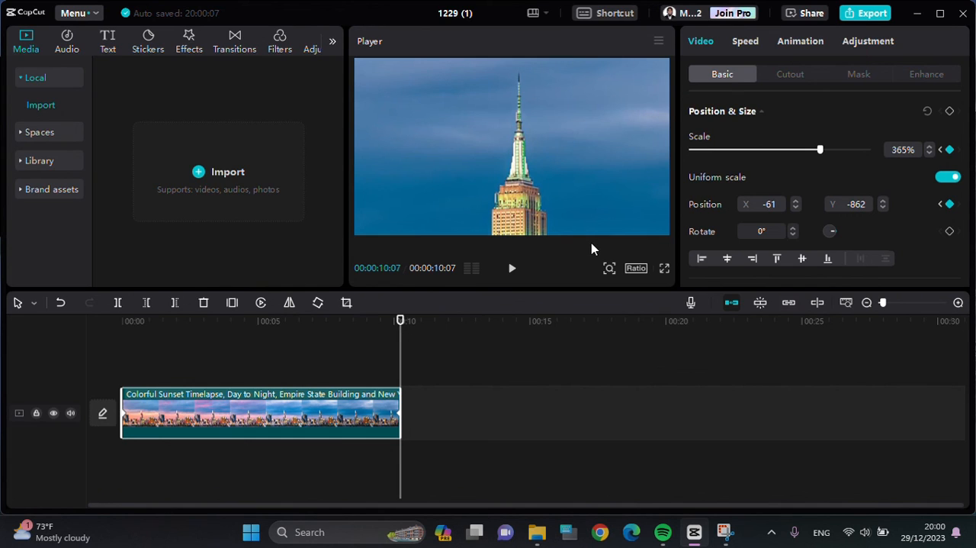
mouse_move(616, 31)
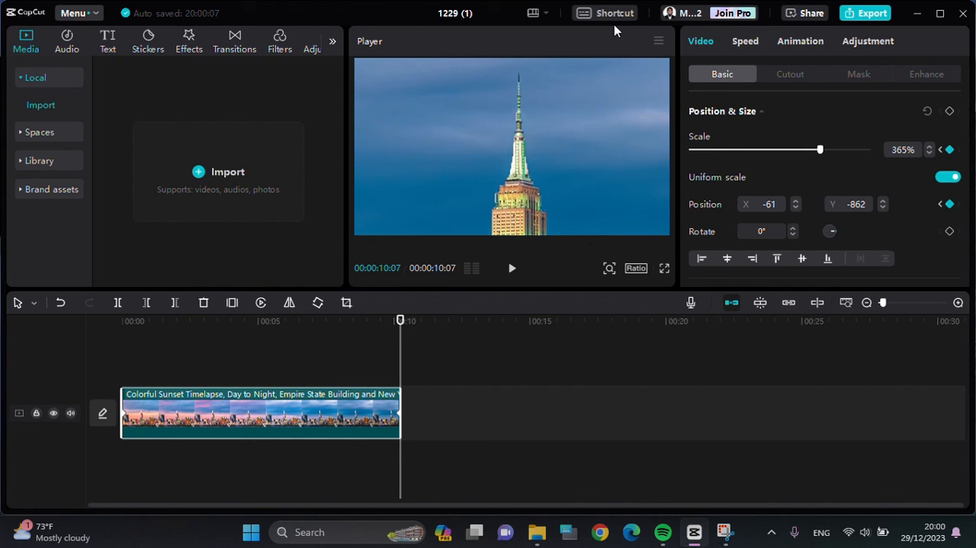